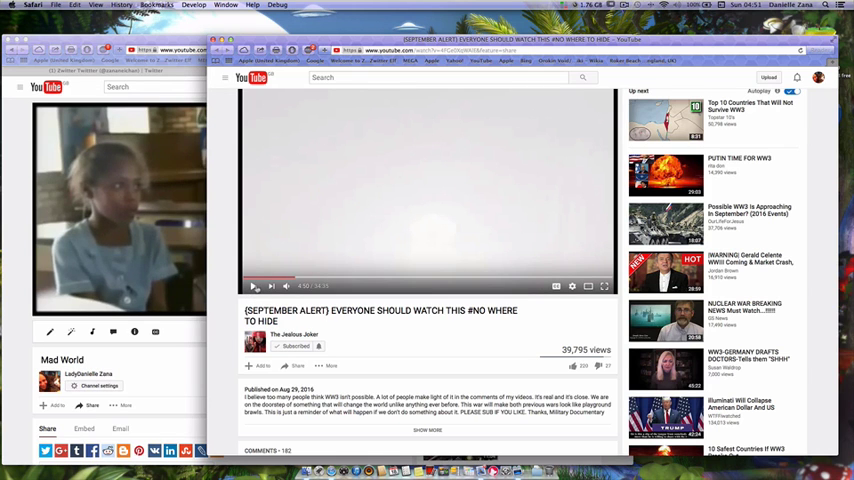
Step: Start the '(September Alert) Everyone Should Watch This' video playing in the right-hand window
click(254, 286)
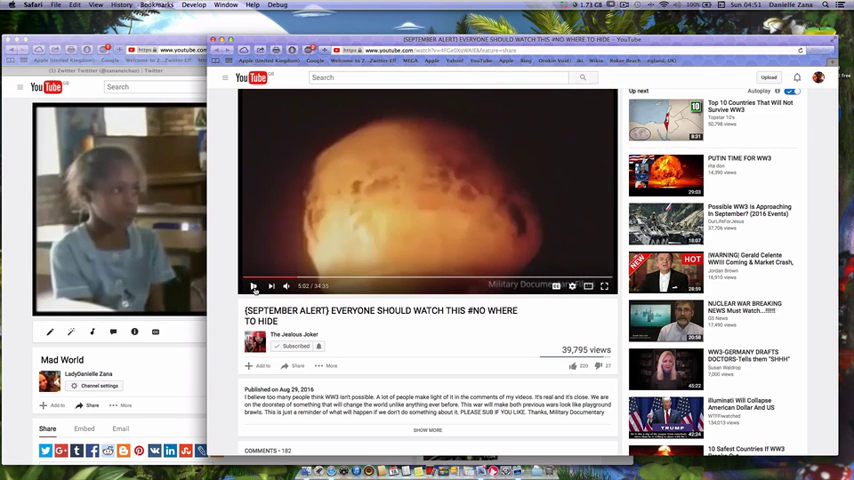
click(254, 286)
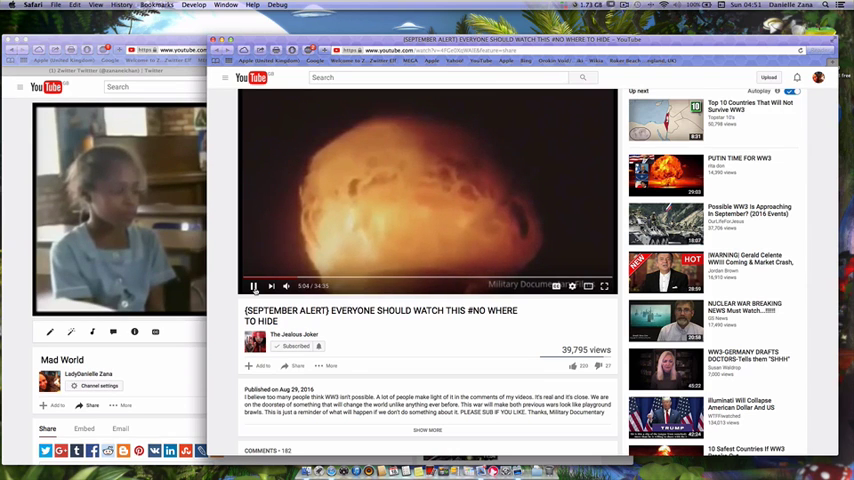